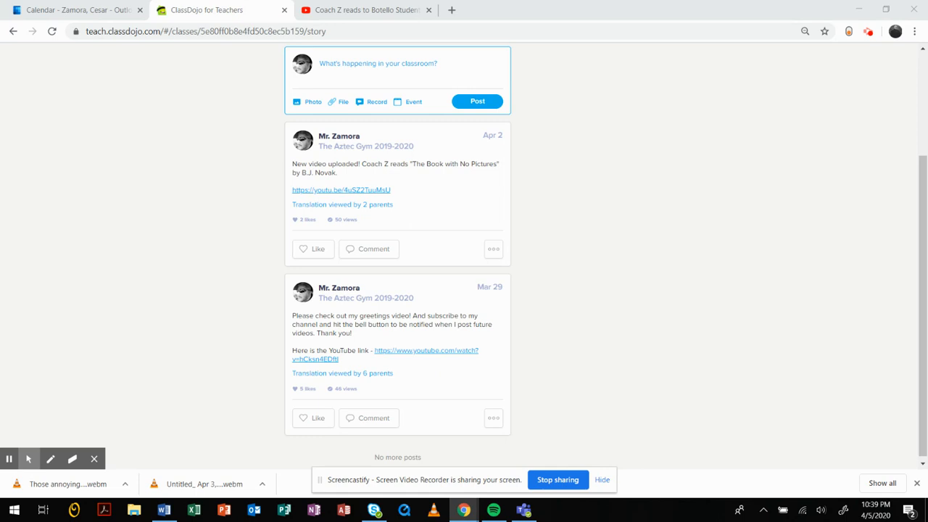
Step: Bring the Physical Education Daily Learning table with the Star Wars workout links into view
{"action": "left_click", "coordinate": [164, 510]}
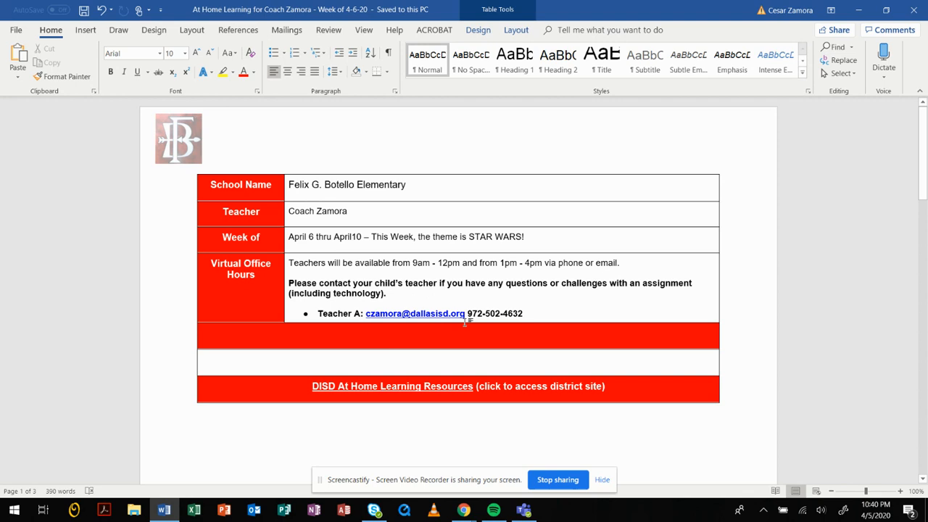
{"action": "mouse_move", "coordinate": [531, 318]}
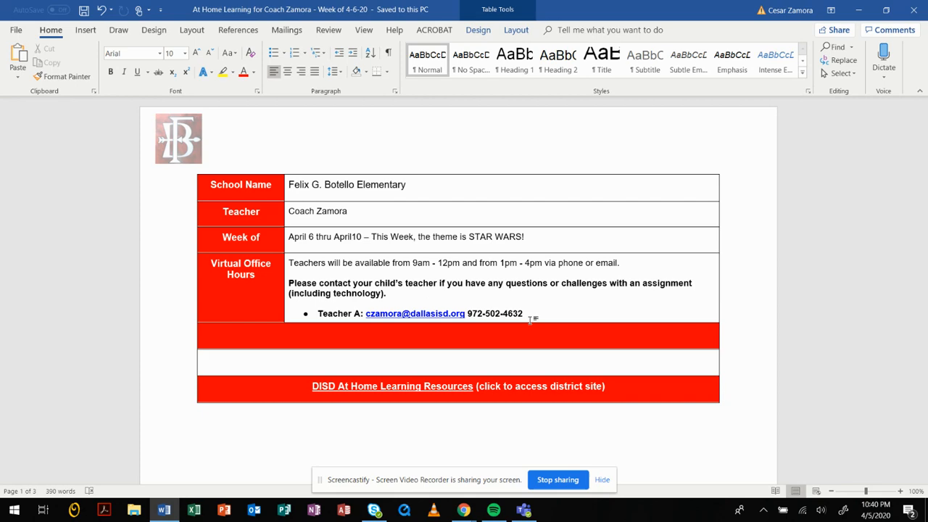
{"action": "scroll", "scroll_direction": "down", "scroll_amount": 3}
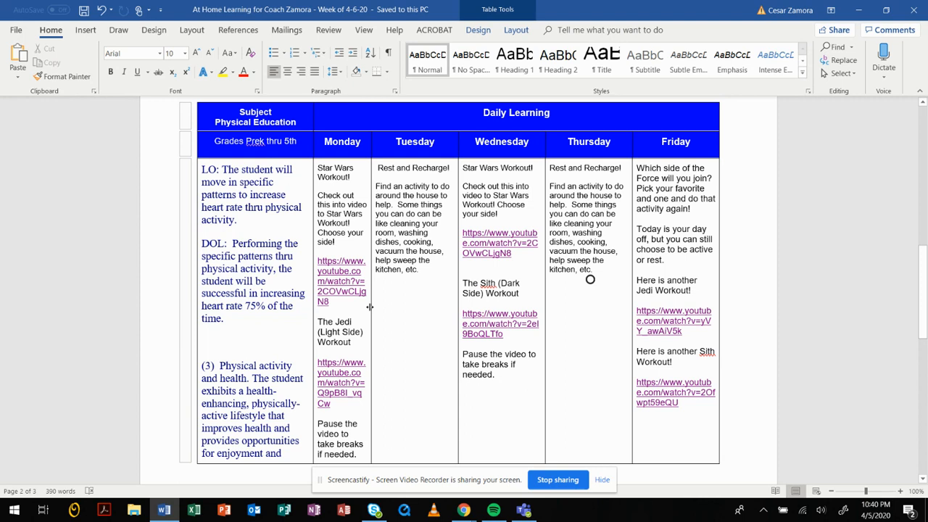
{"action": "mouse_move", "coordinate": [382, 369]}
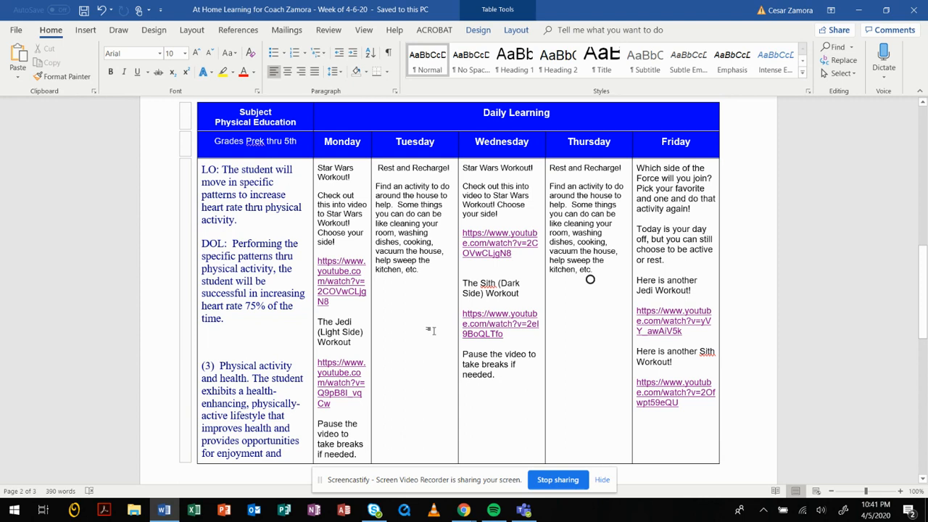
{"action": "mouse_move", "coordinate": [606, 302]}
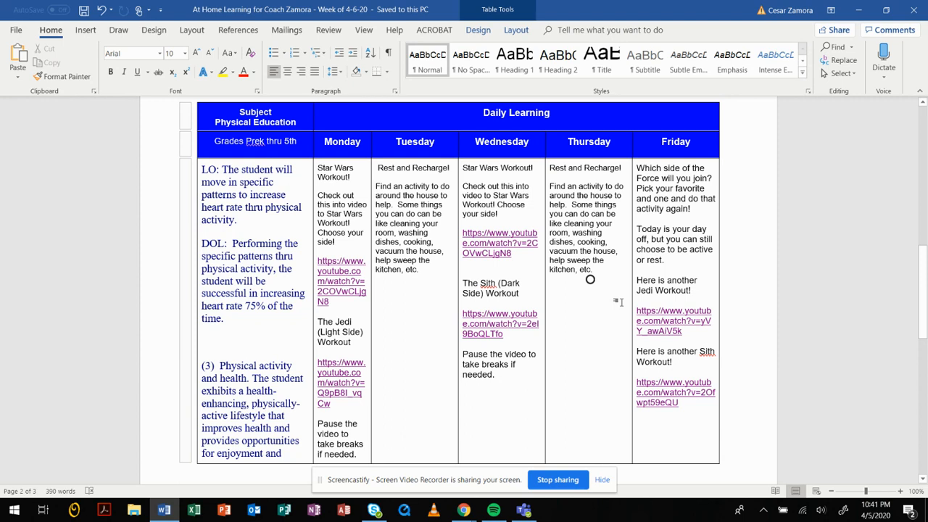
{"action": "mouse_move", "coordinate": [615, 373]}
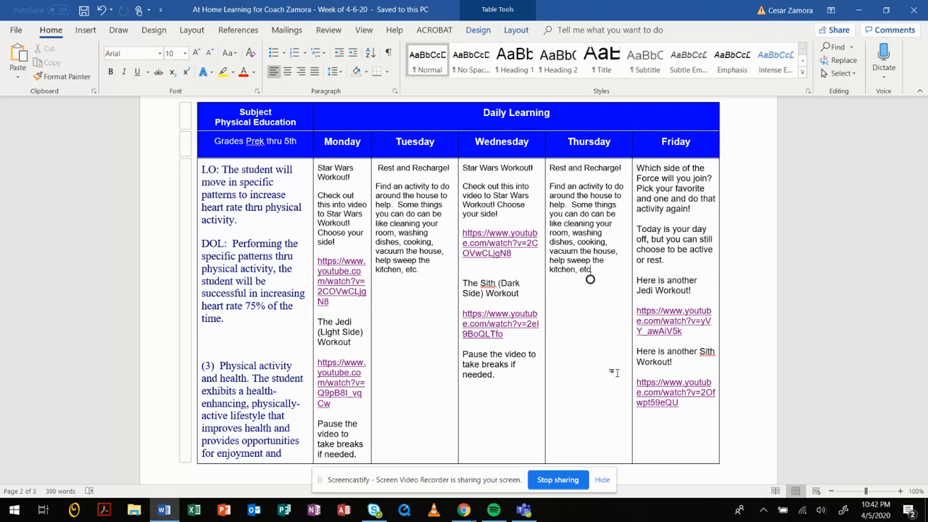
{"action": "mouse_move", "coordinate": [456, 510]}
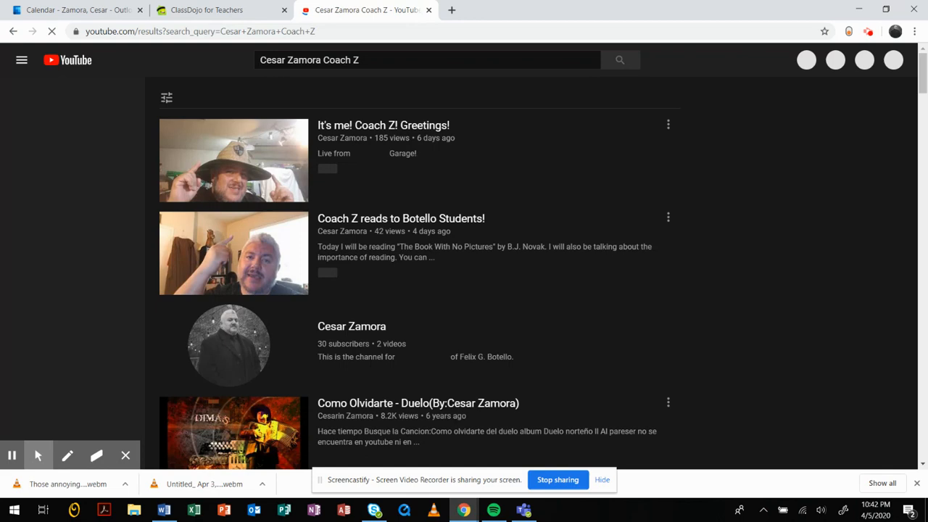
Step: Go to the Cesar Zamora channel page from the YouTube search results
{"action": "left_click", "coordinate": [351, 327]}
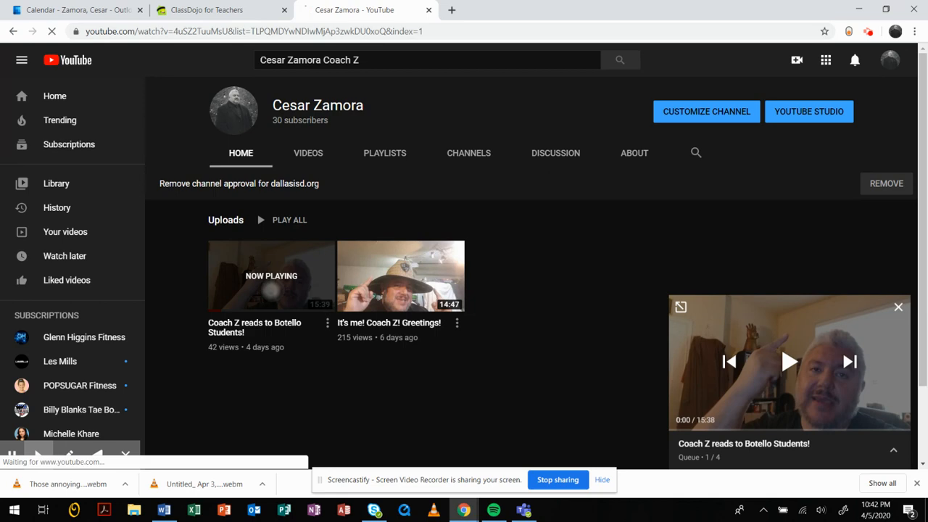
Step: Play the "Coach Z reads to Botello Students!" video and reveal its description
{"action": "left_click", "coordinate": [272, 276]}
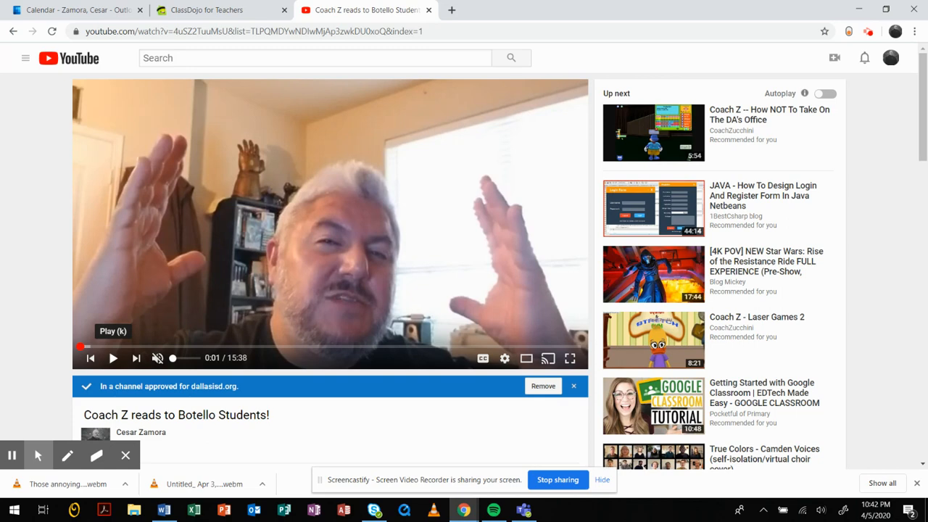
{"action": "scroll", "scroll_direction": "down", "scroll_amount": 3}
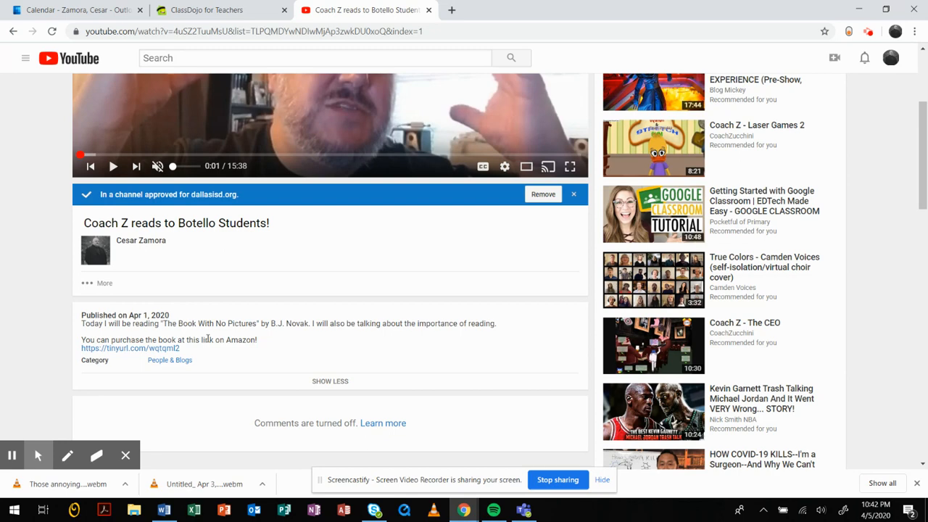
Step: Visit the Amazon page for The Book With No Pictures via the tinyurl link, then return to YouTube
{"action": "left_click", "coordinate": [119, 348]}
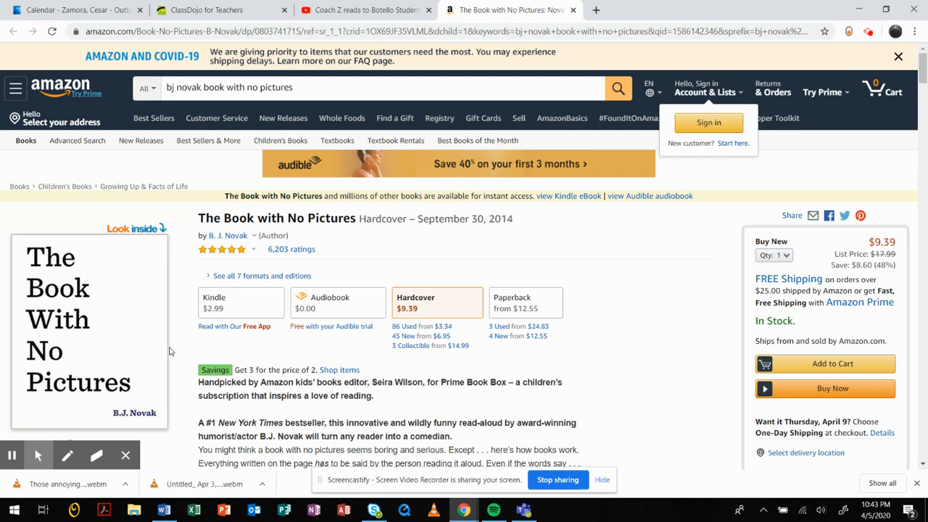
{"action": "left_click", "coordinate": [365, 10]}
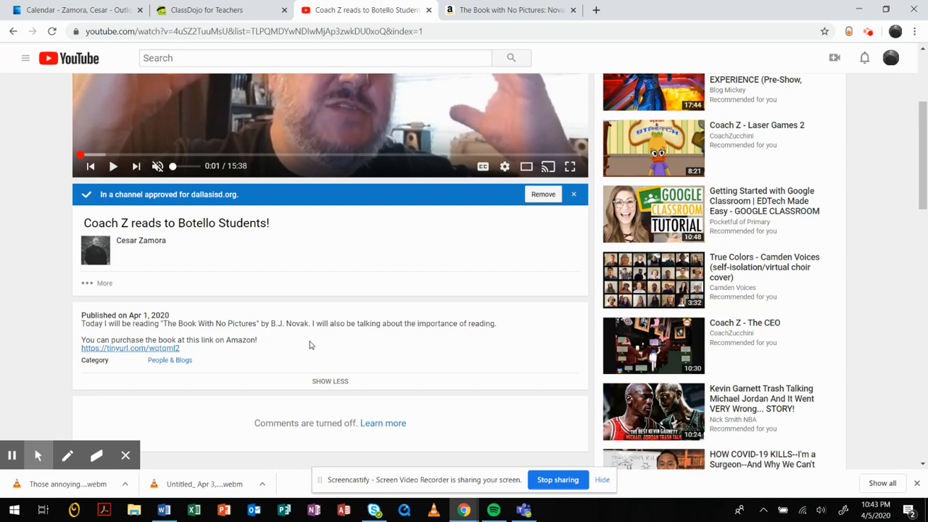